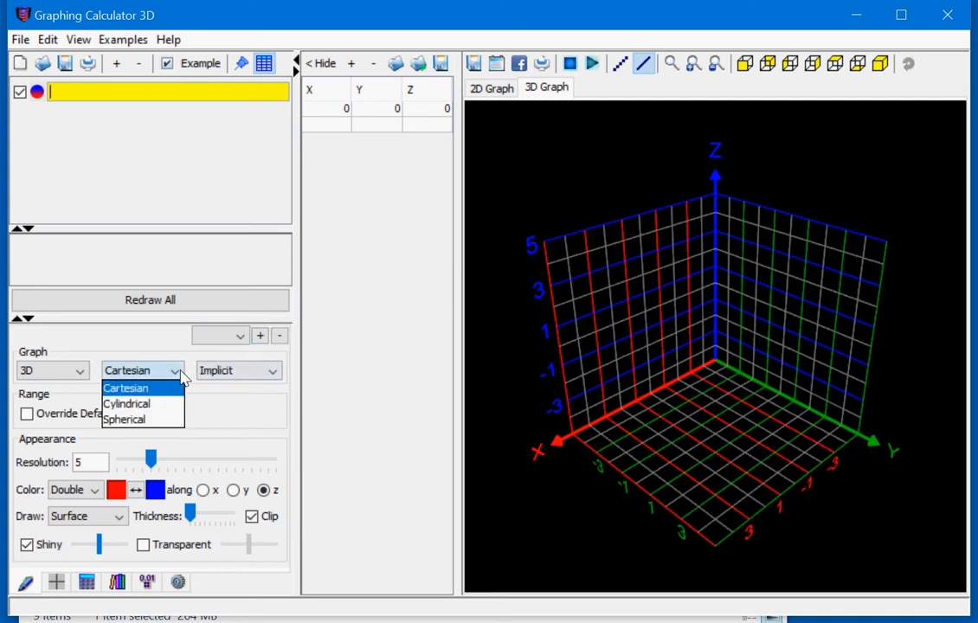
# Switch to spherical coordinates and plot r = 3 as a blue sphere
pyautogui.click(125, 420)
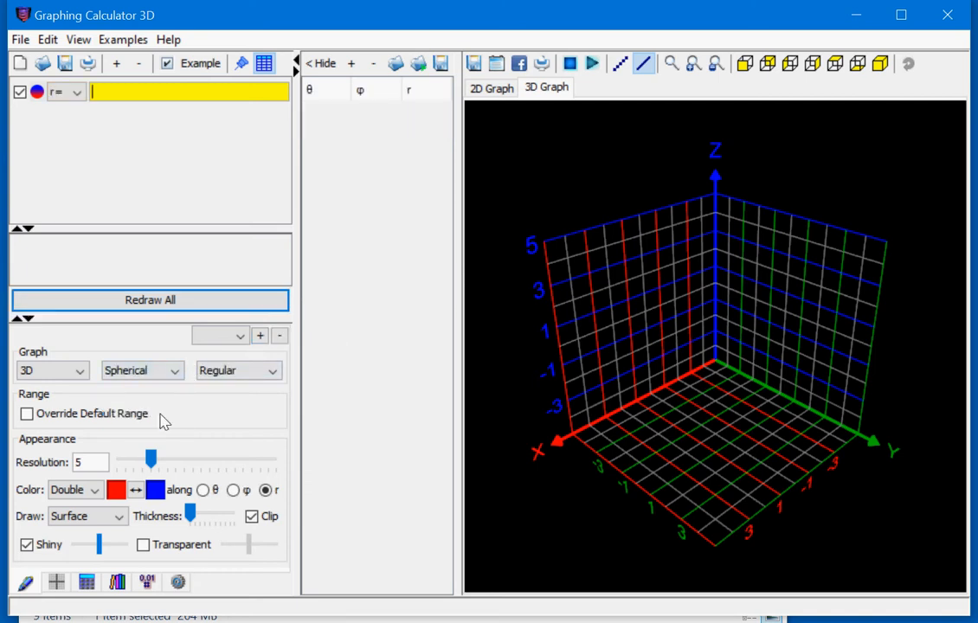
pyautogui.click(78, 91)
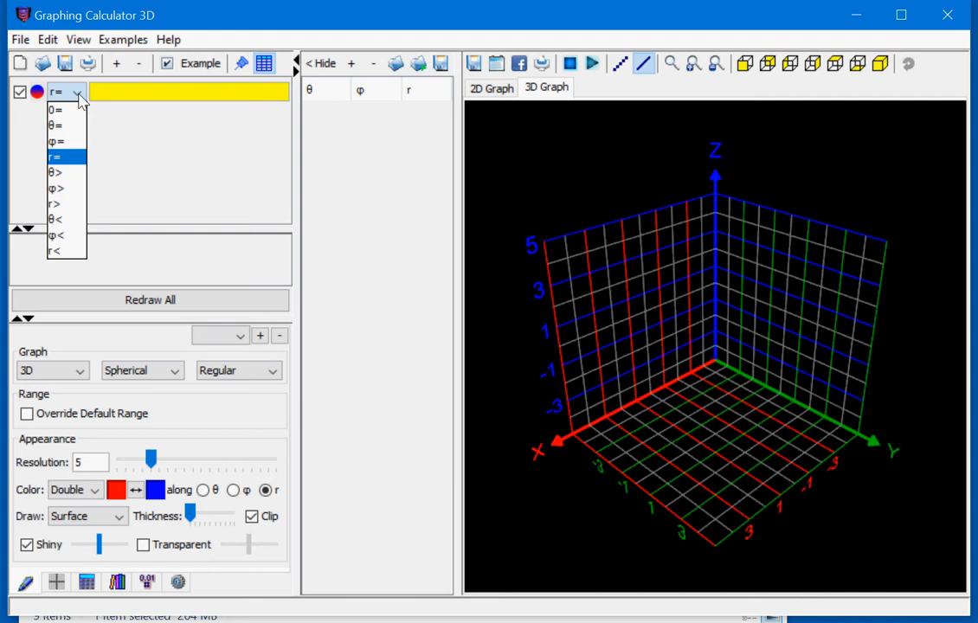
pyautogui.click(56, 156)
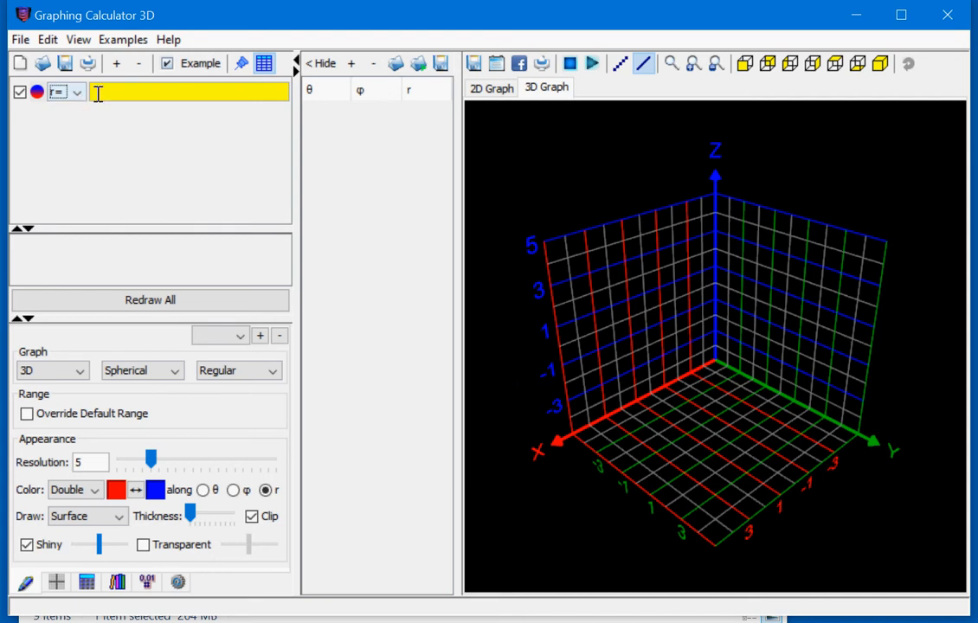
pyautogui.write('3')
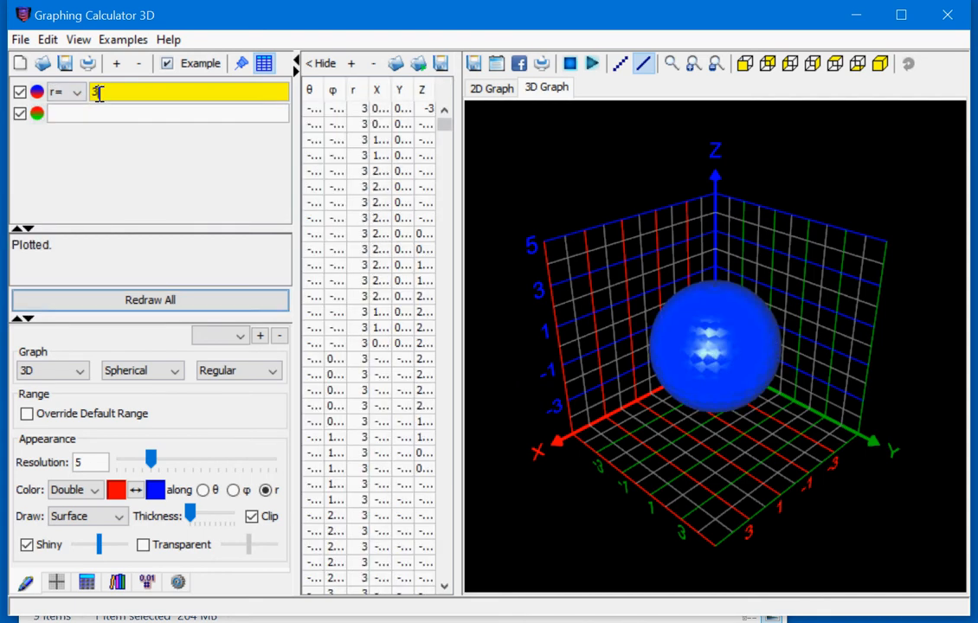
pyautogui.moveTo(544, 417)
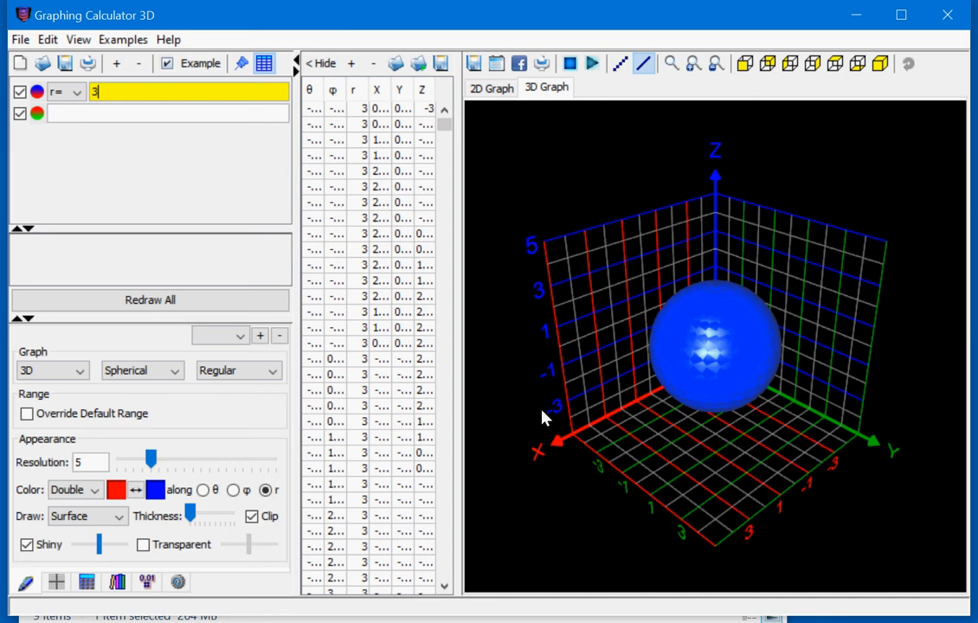
pyautogui.moveTo(545, 416); pyautogui.dragTo(701, 433)
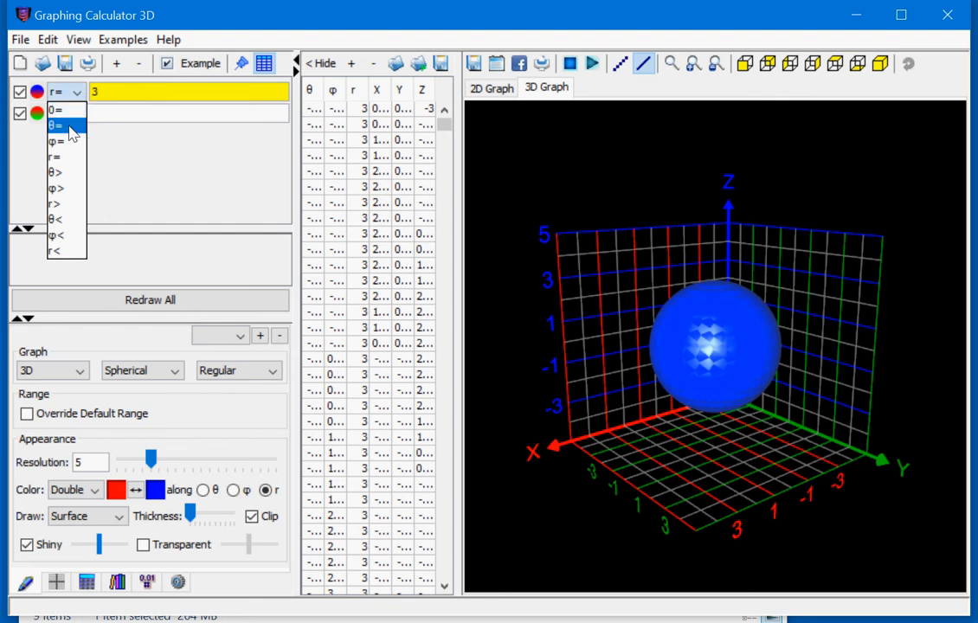
# Plot φ = pi/4 as a cone with the default range overridden so r runs 0 to 5
pyautogui.click(57, 125)
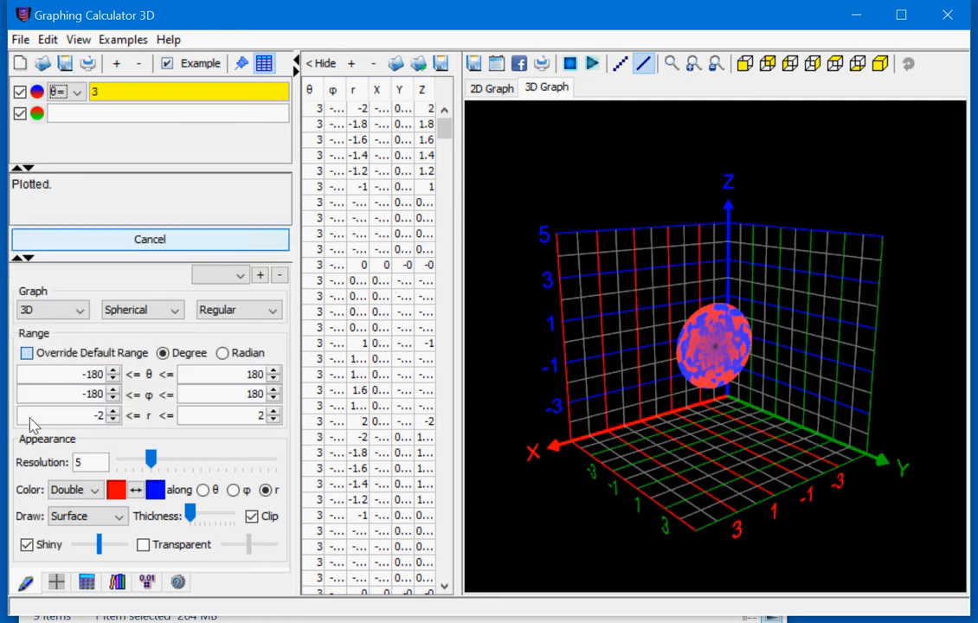
pyautogui.click(28, 353)
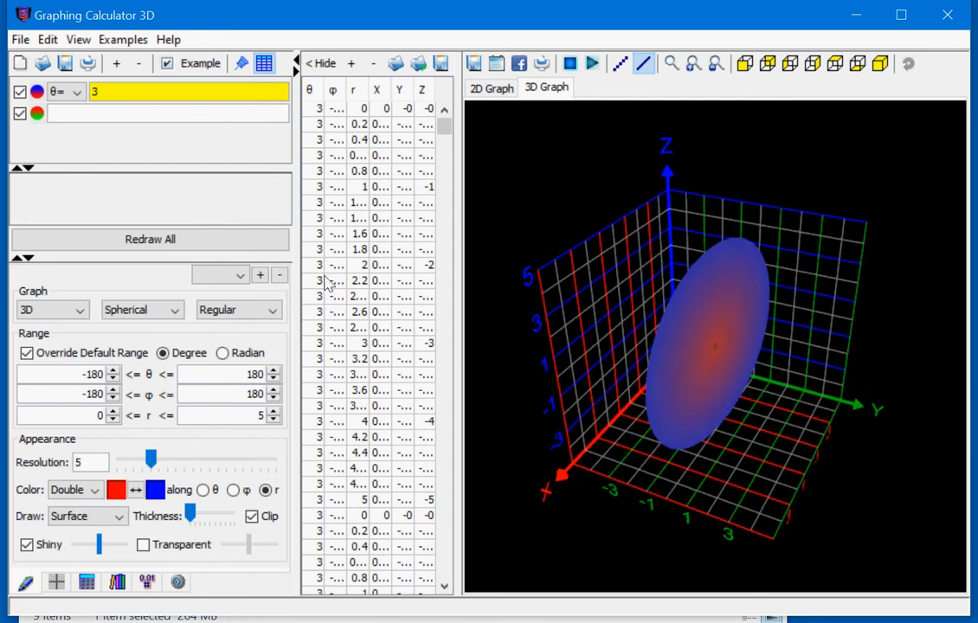
pyautogui.click(77, 91)
pyautogui.write('pi/4')
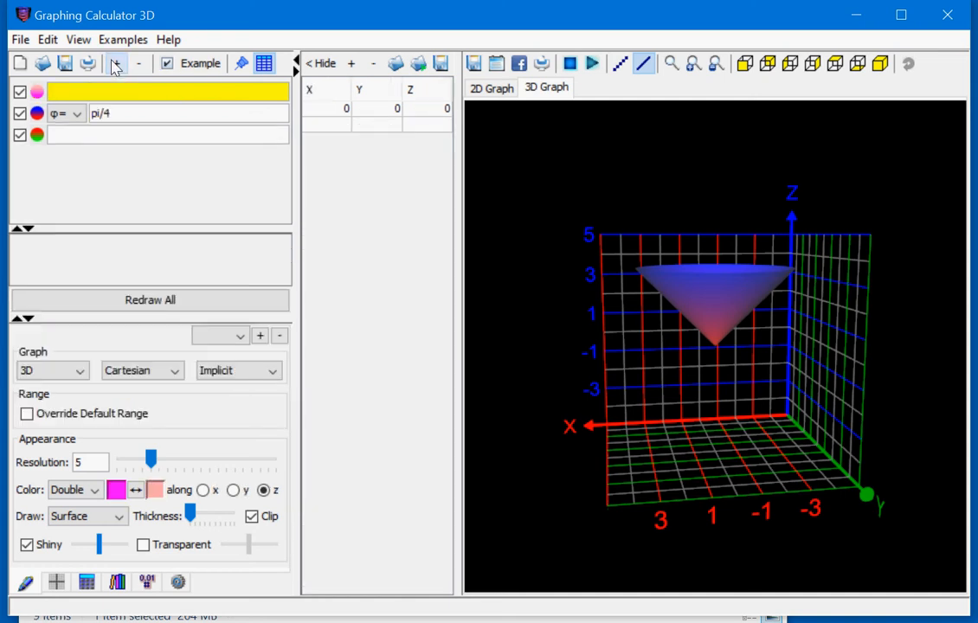
# Create a slider variable t from 0 to 10 and drive the cone as φ = t
pyautogui.write('t=0')
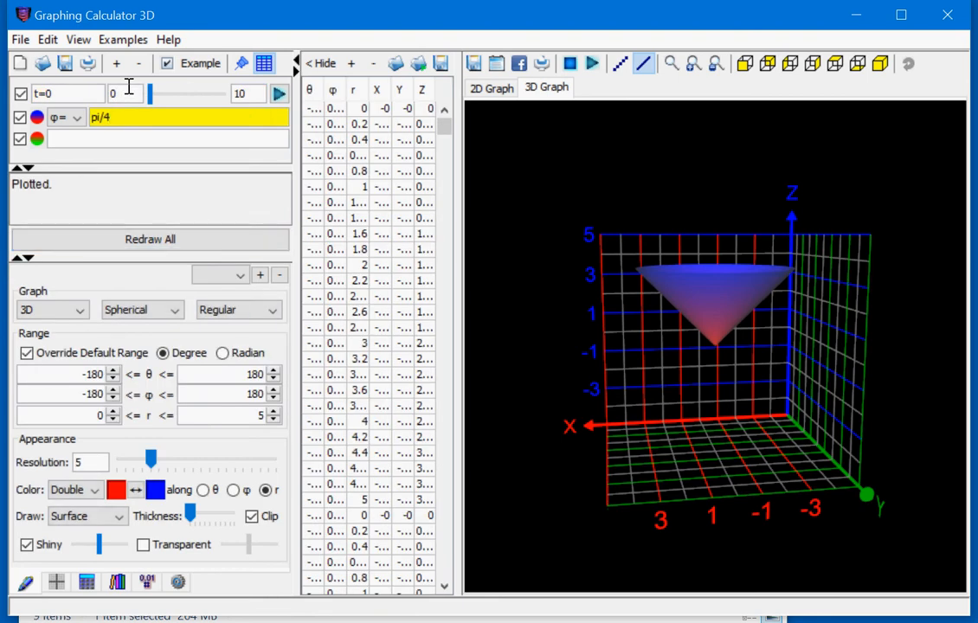
pyautogui.press('Backspace')
pyautogui.write('t')
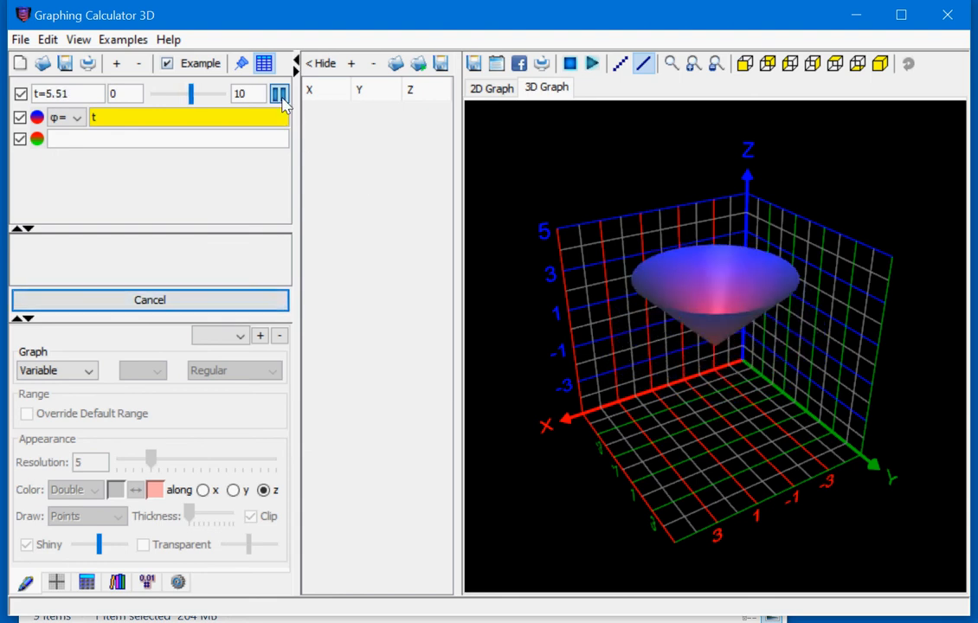
# Animate r = t as a resizing sphere, then pause with t resting at about 3.12
pyautogui.click(278, 94)
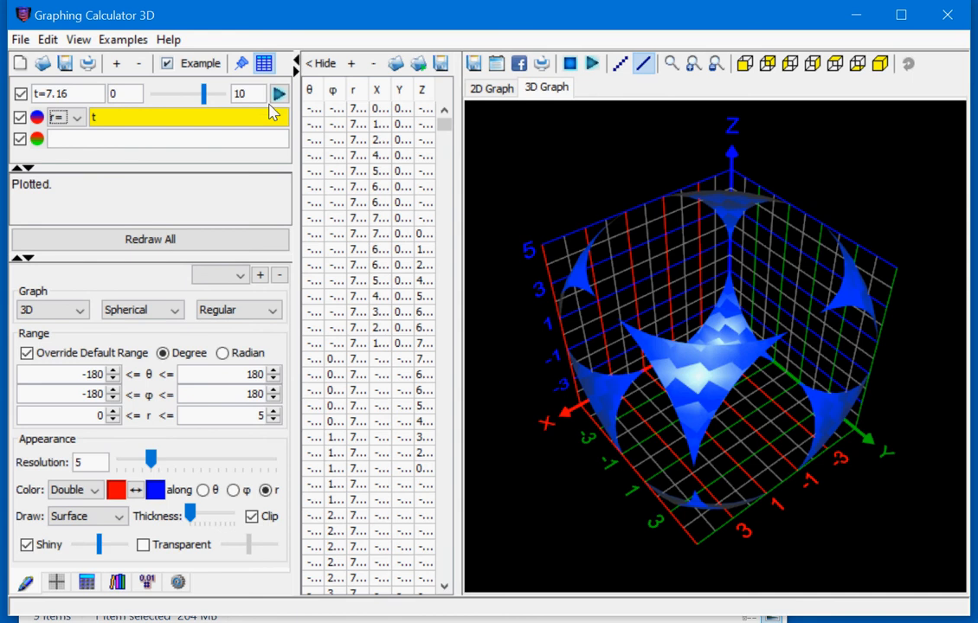
pyautogui.click(279, 94)
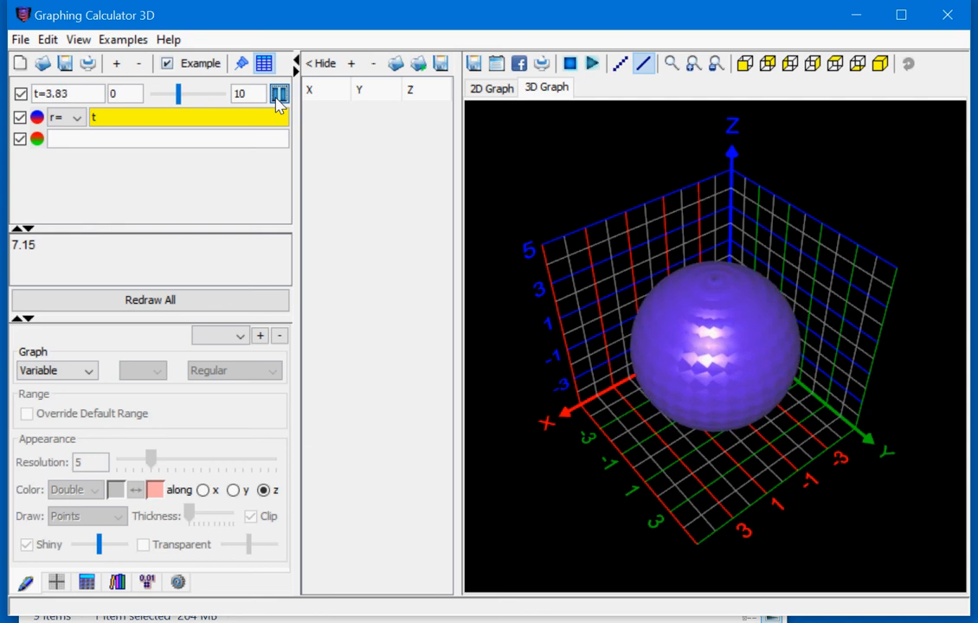
pyautogui.click(275, 94)
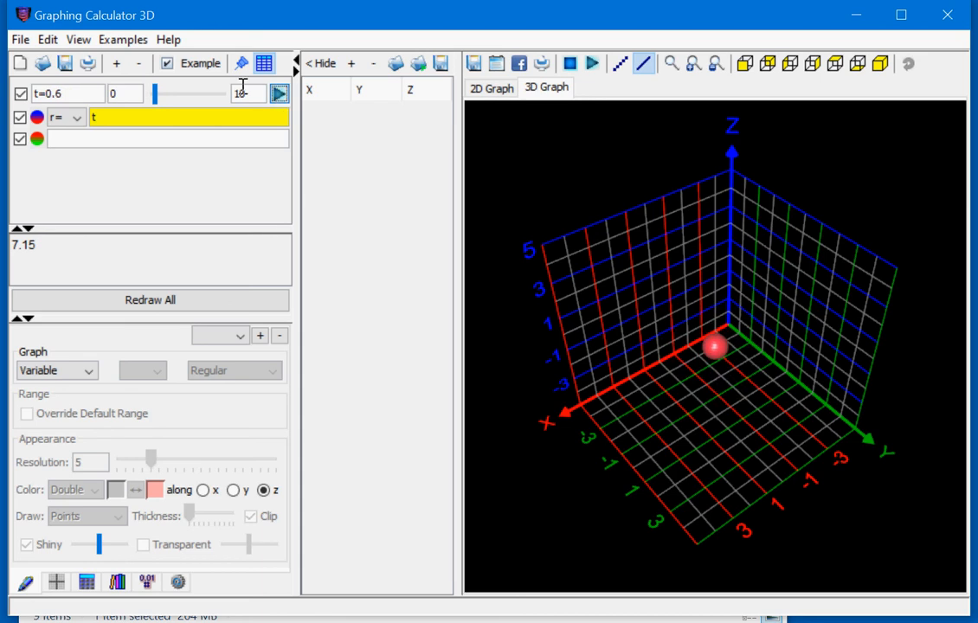
pyautogui.click(279, 93)
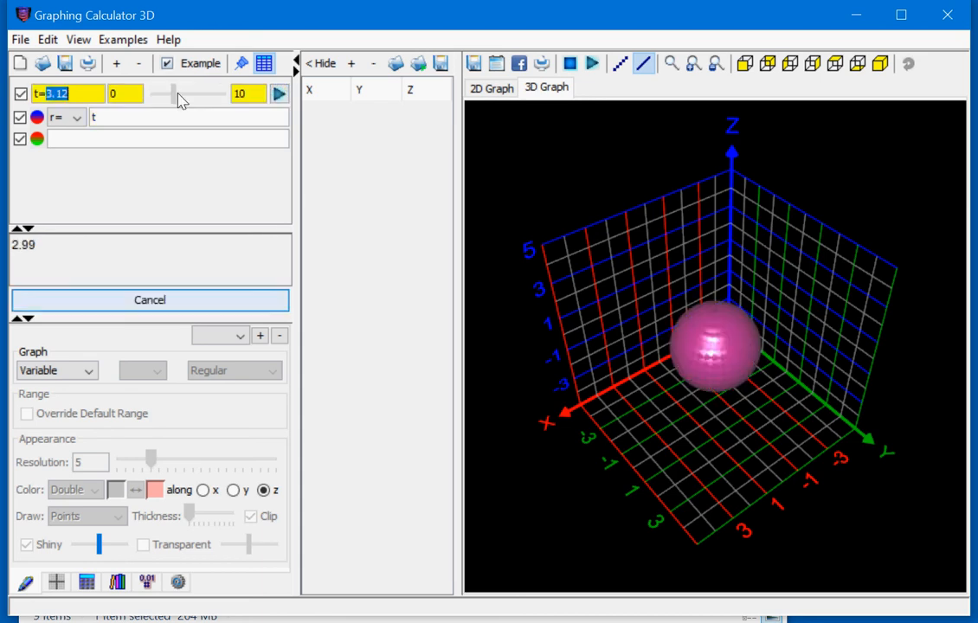
pyautogui.moveTo(170, 94); pyautogui.dragTo(174, 93)
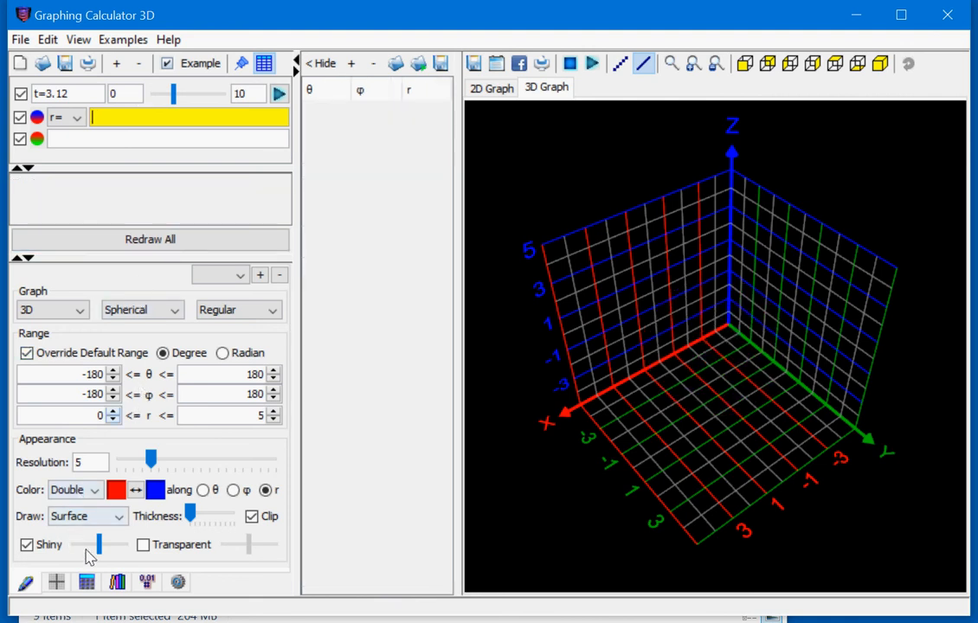
# Enter r = θ+φ with the keypad and plot it as a curled red-and-violet surface
pyautogui.click(87, 582)
pyautogui.write('θ')
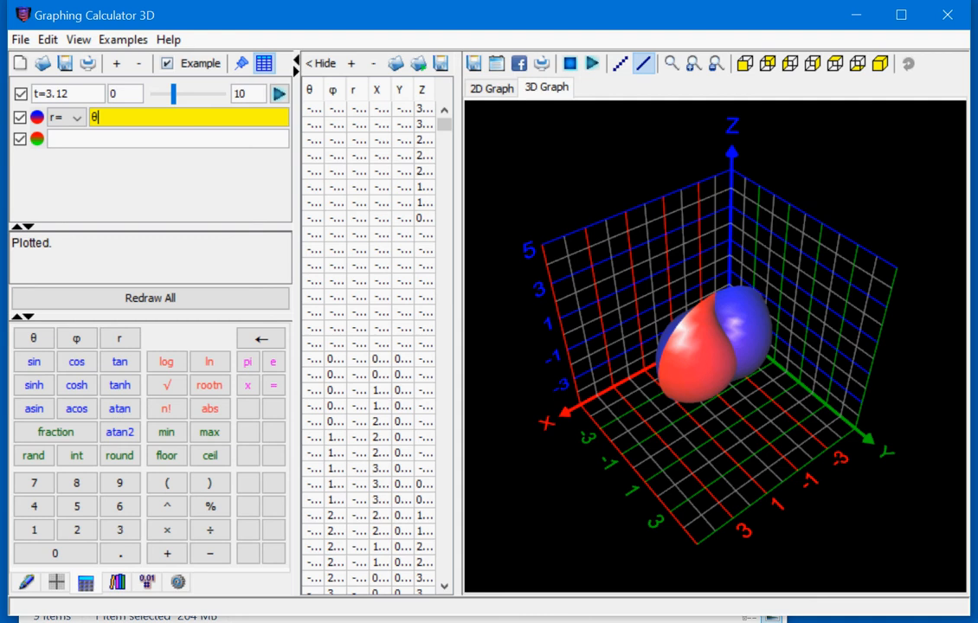
pyautogui.write('+')
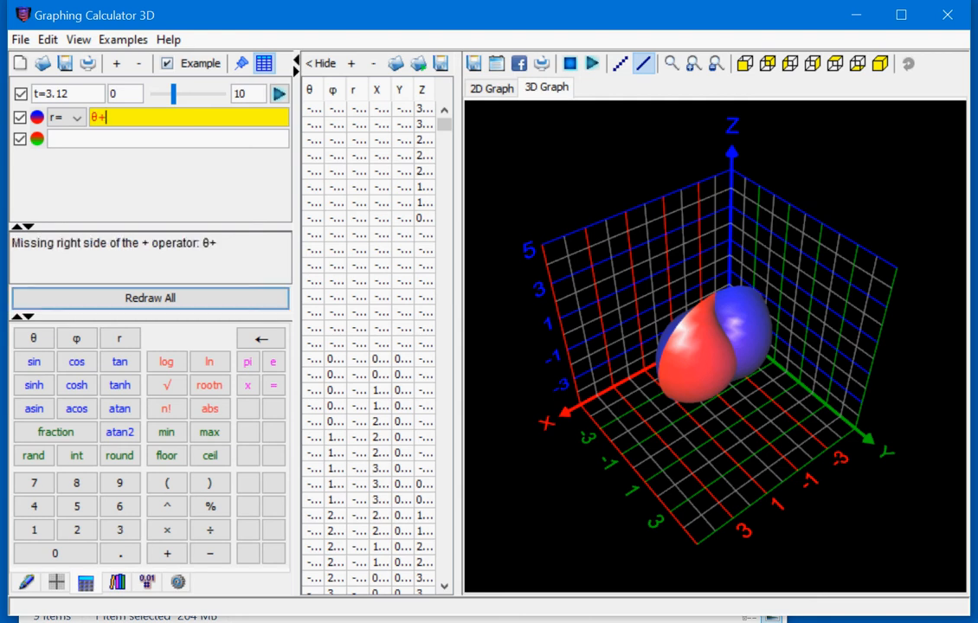
pyautogui.click(76, 337)
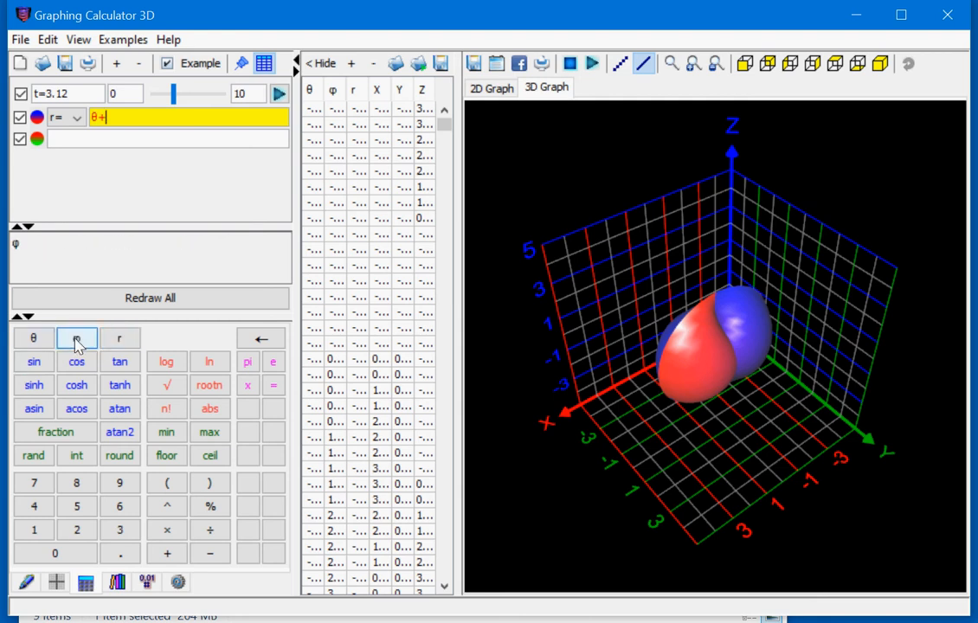
pyautogui.click(76, 337)
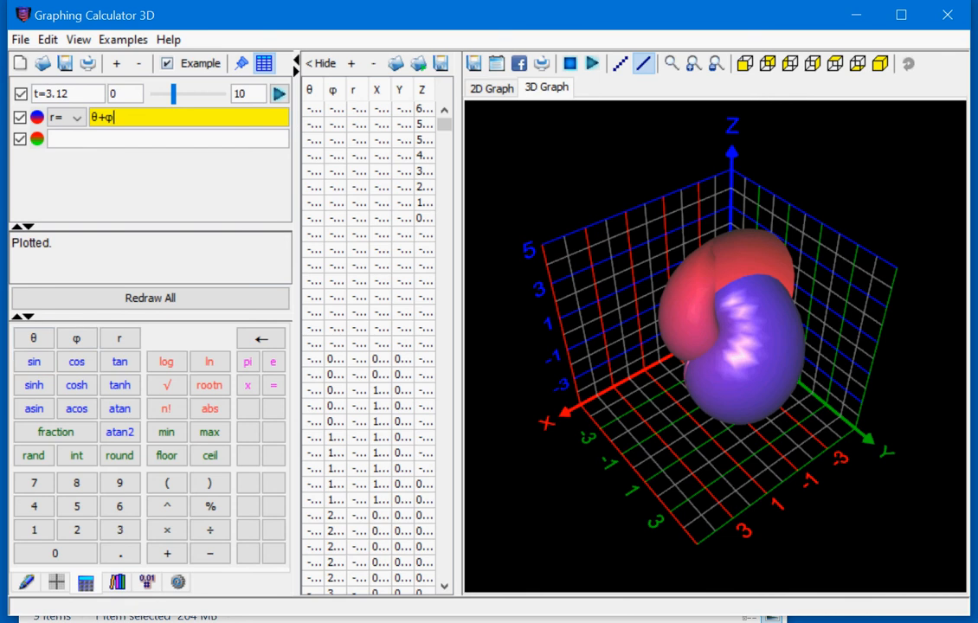
pyautogui.press('Backspace')
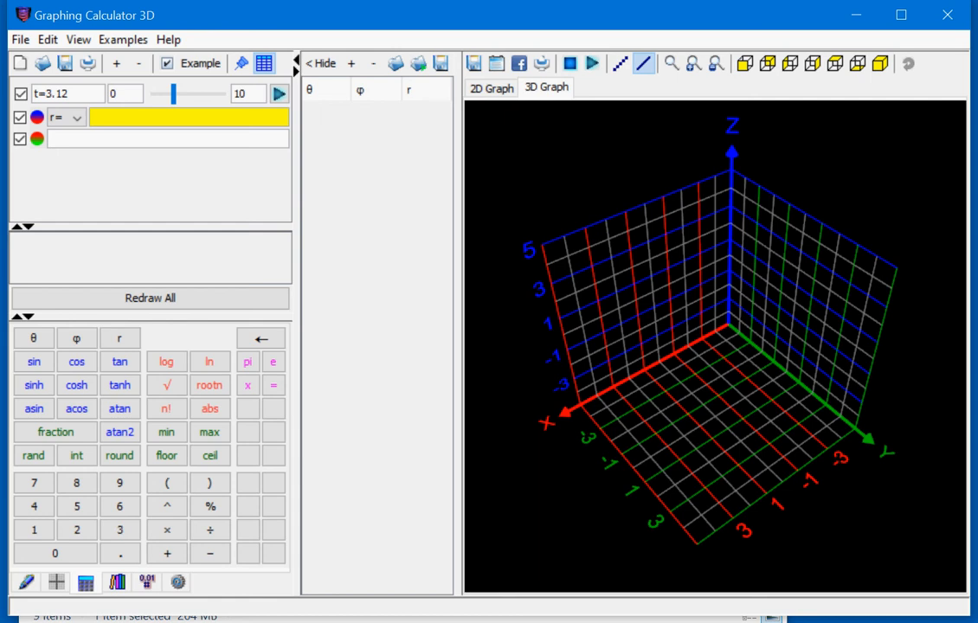
pyautogui.write('θ')
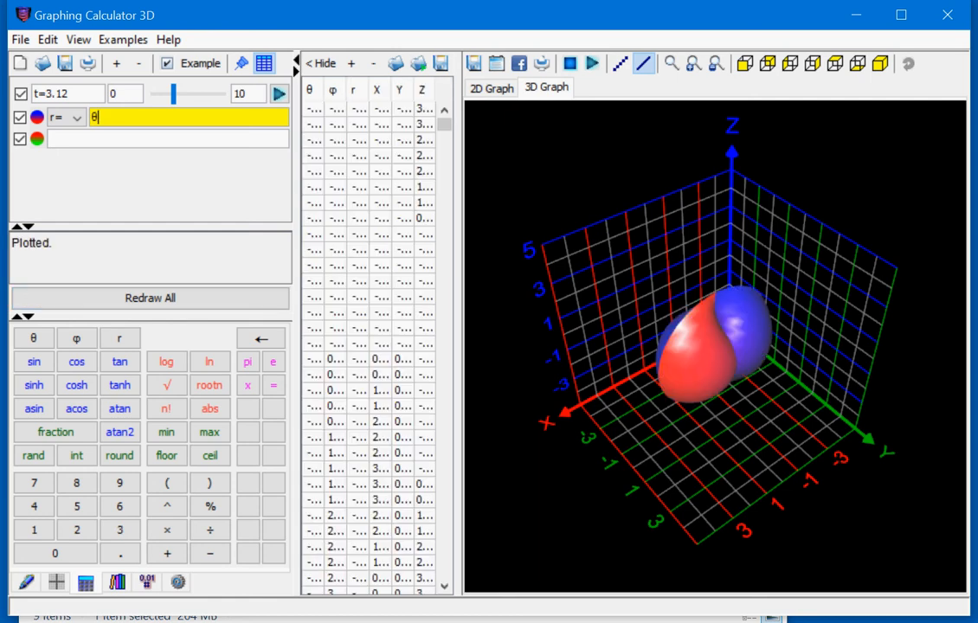
pyautogui.write('+φ')
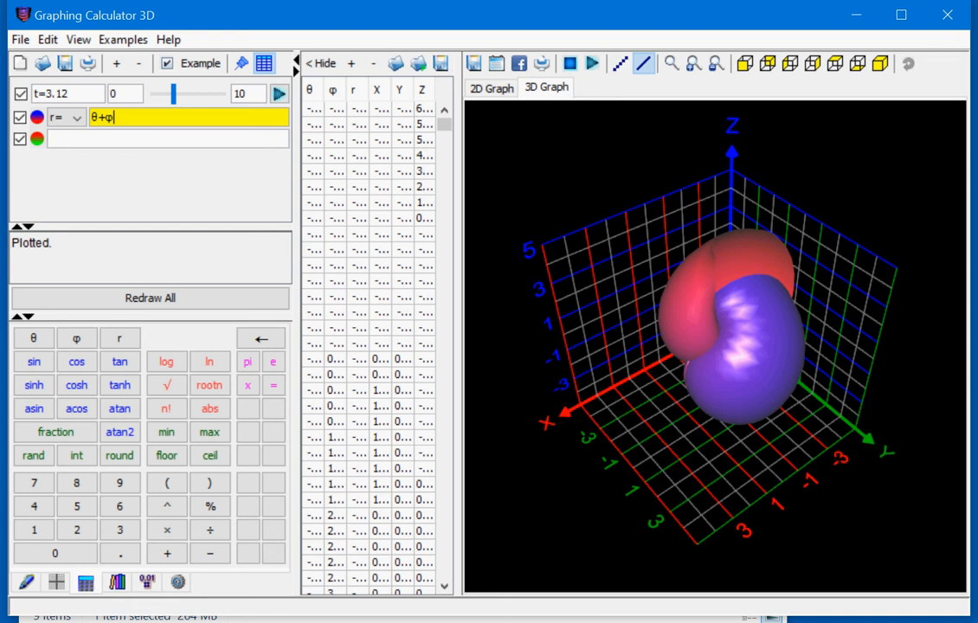
pyautogui.click(24, 581)
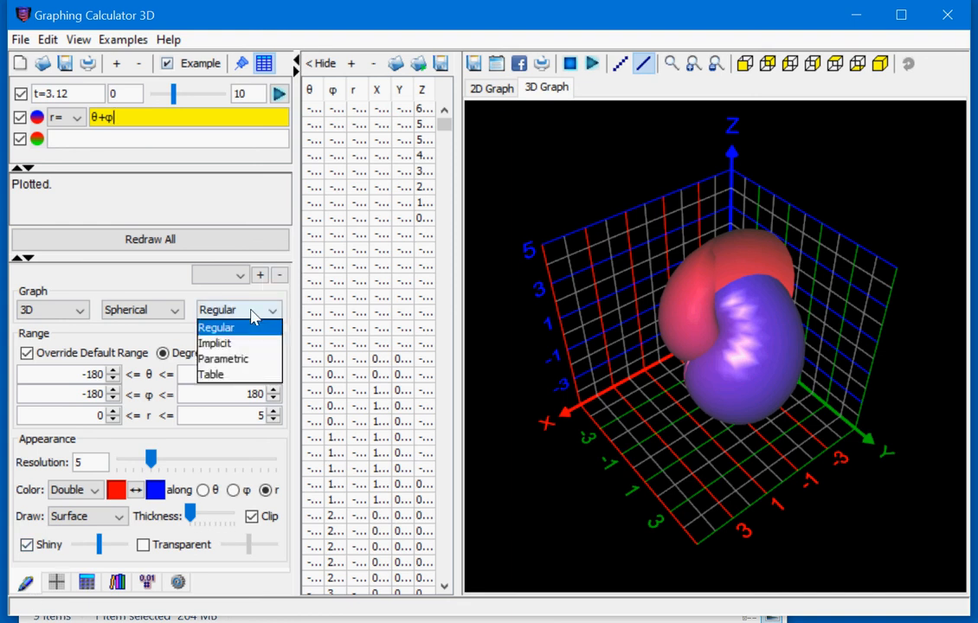
# Try an implicit spherical graph, then switch the graph type to Parametric
pyautogui.click(217, 327)
pyautogui.write('=r*')
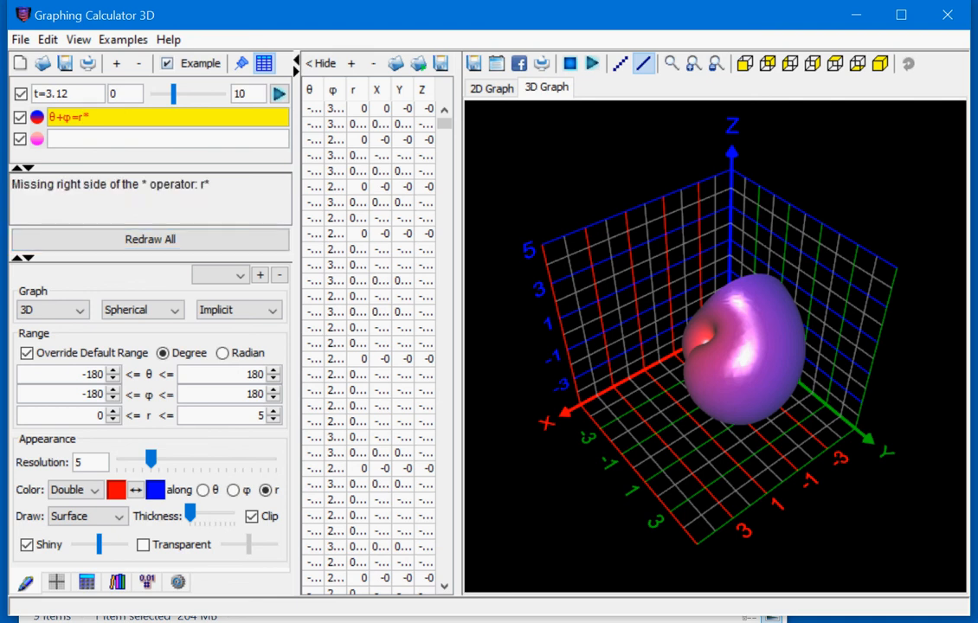
pyautogui.write('θ')
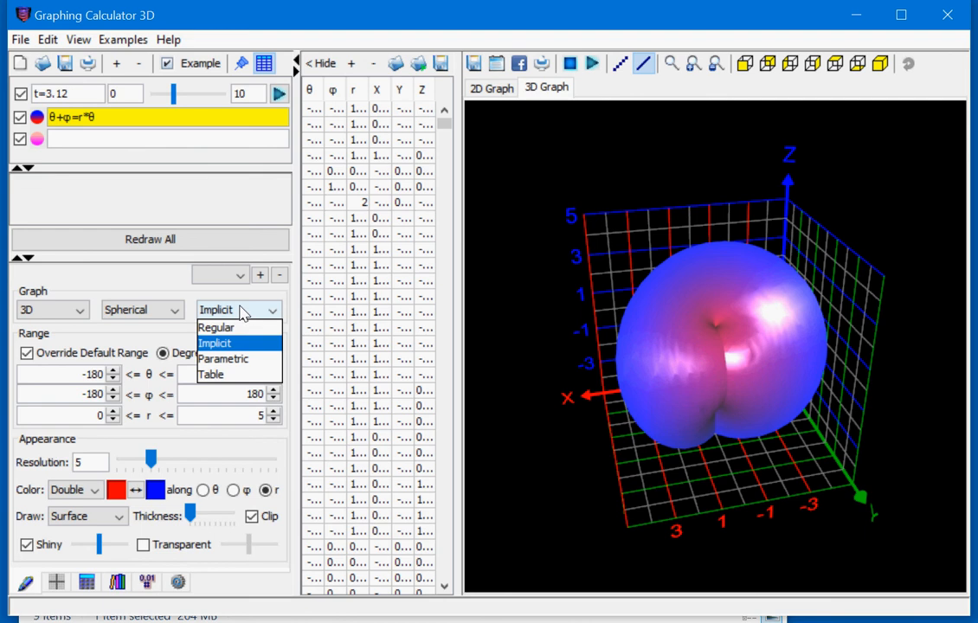
pyautogui.click(223, 358)
pyautogui.write('u')
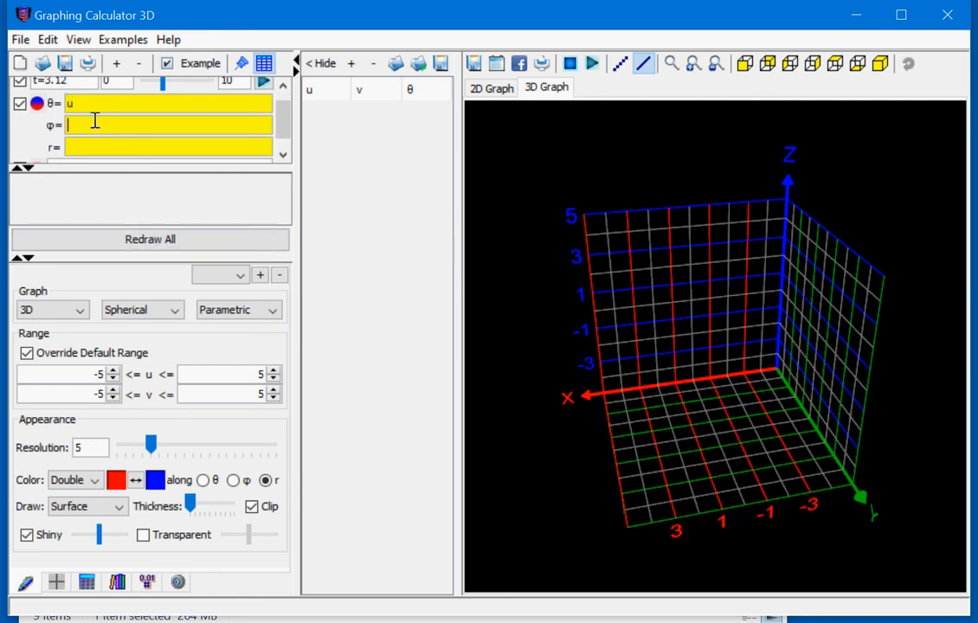
# Plot the parametric surface θ = u/2, φ = v, r = u+v in red and blue
pyautogui.write('v')
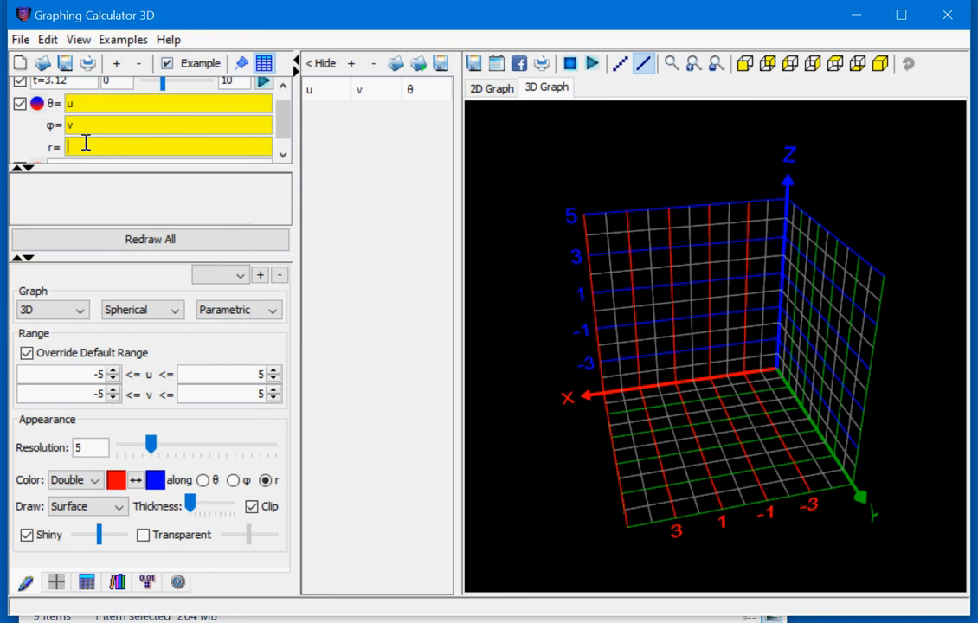
pyautogui.write('u+v')
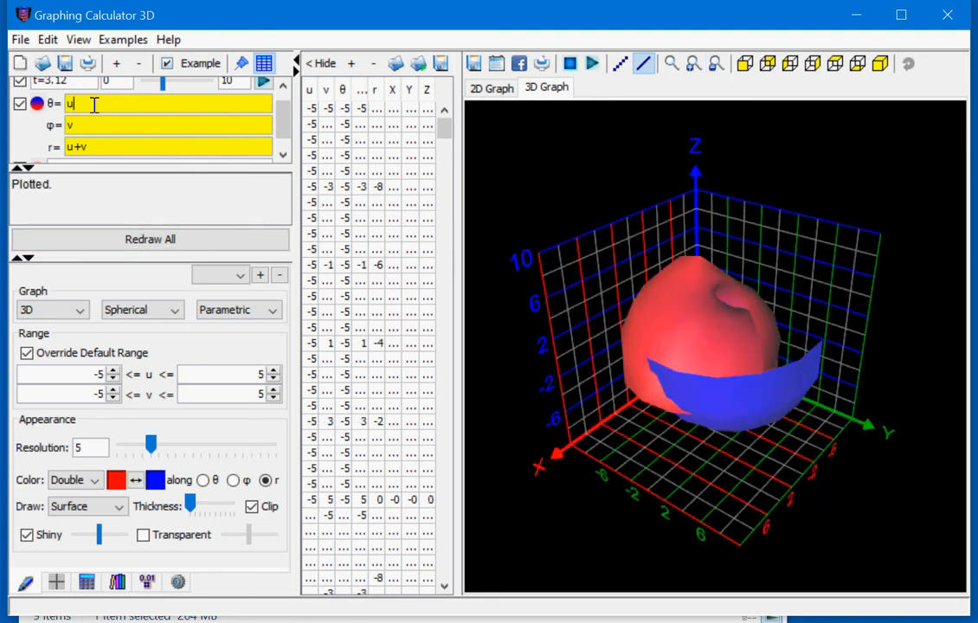
pyautogui.write('+1')
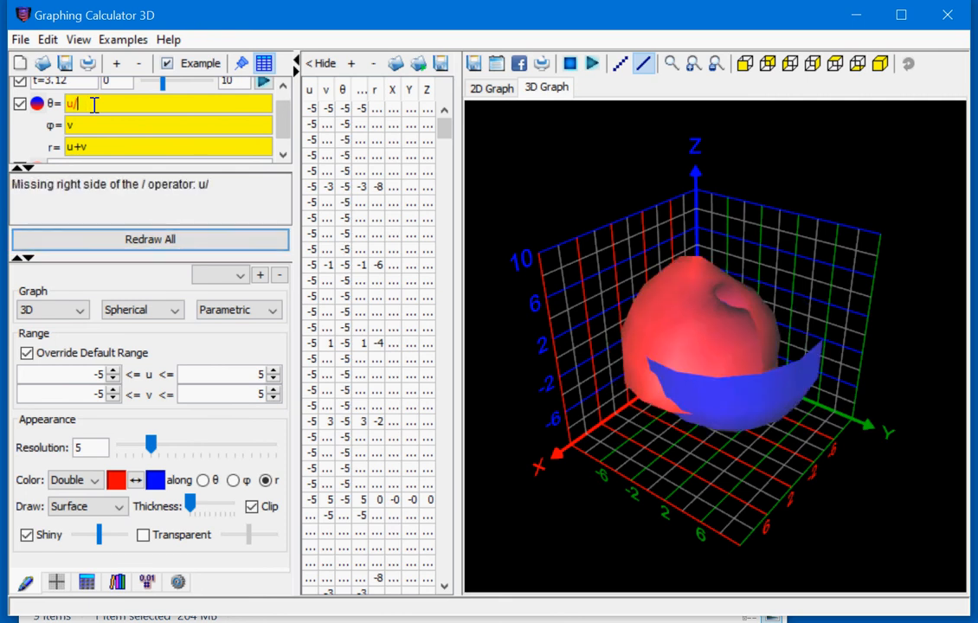
pyautogui.write('2')
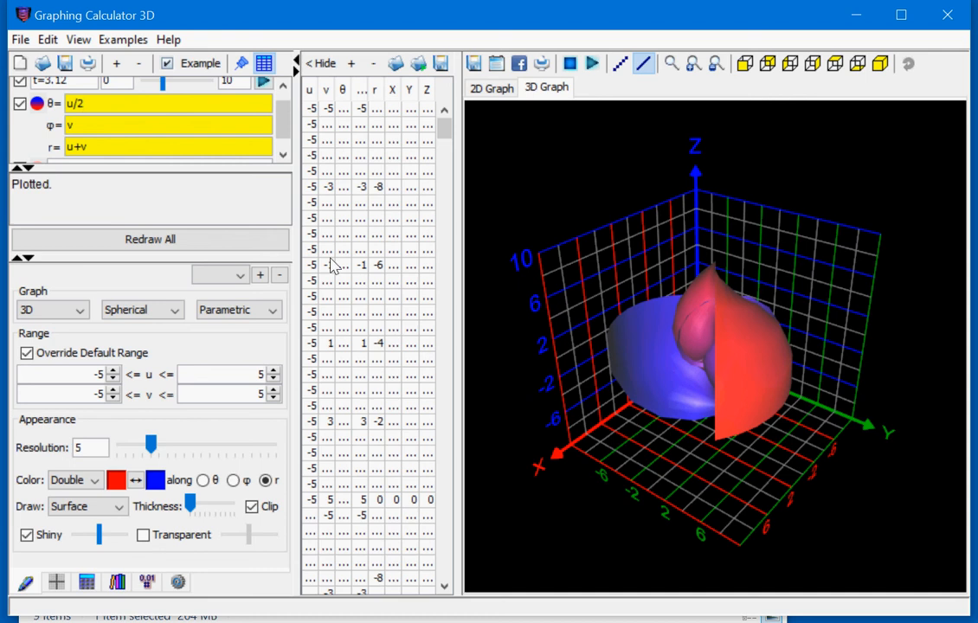
pyautogui.moveTo(335, 266); pyautogui.dragTo(614, 377)
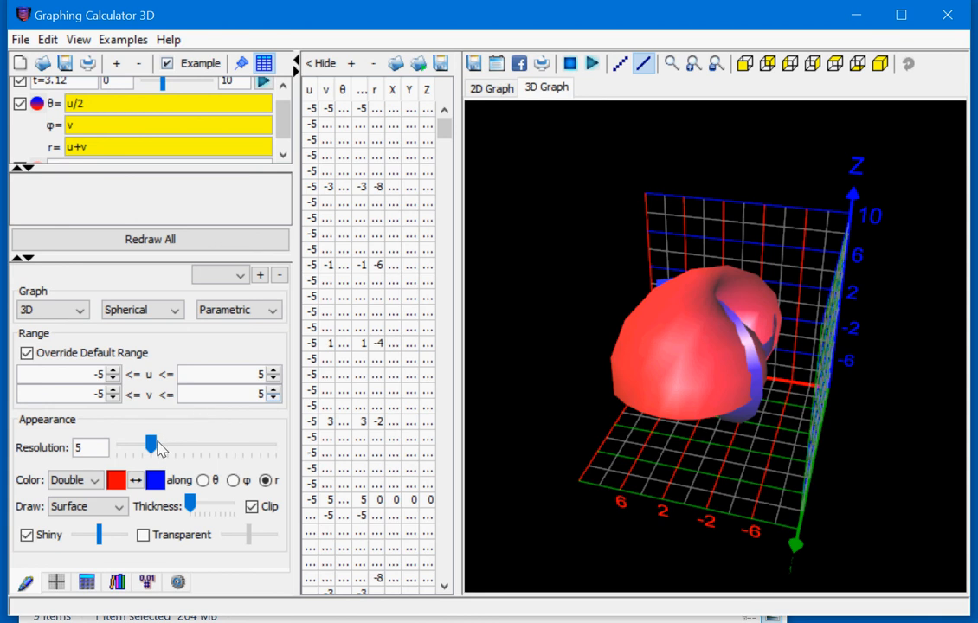
# Raise the surface resolution from 5 to 9 and inspect the smoother rendering
pyautogui.moveTo(152, 443); pyautogui.dragTo(183, 443)
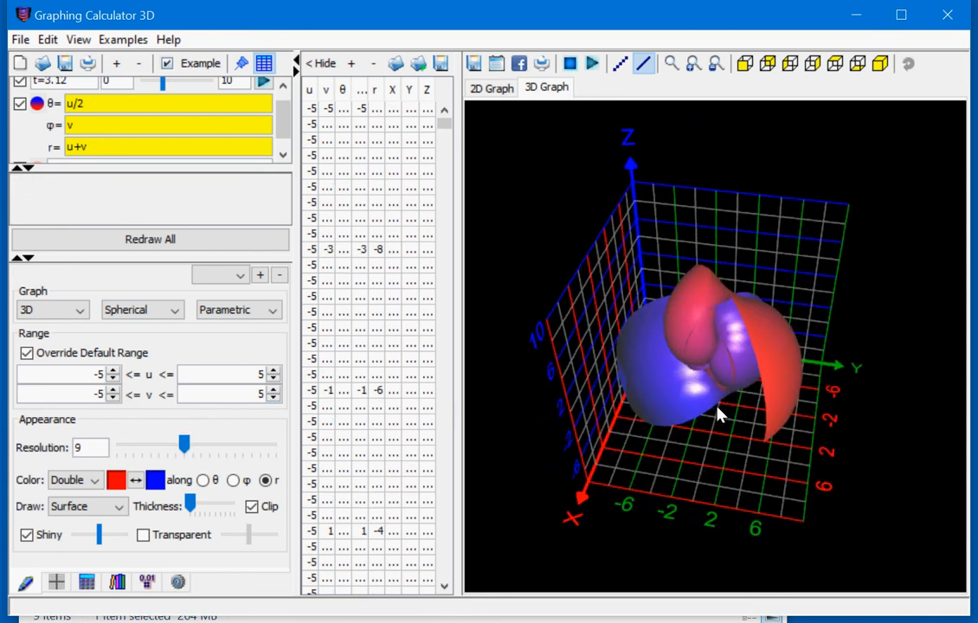
pyautogui.moveTo(718, 415); pyautogui.dragTo(571, 398)
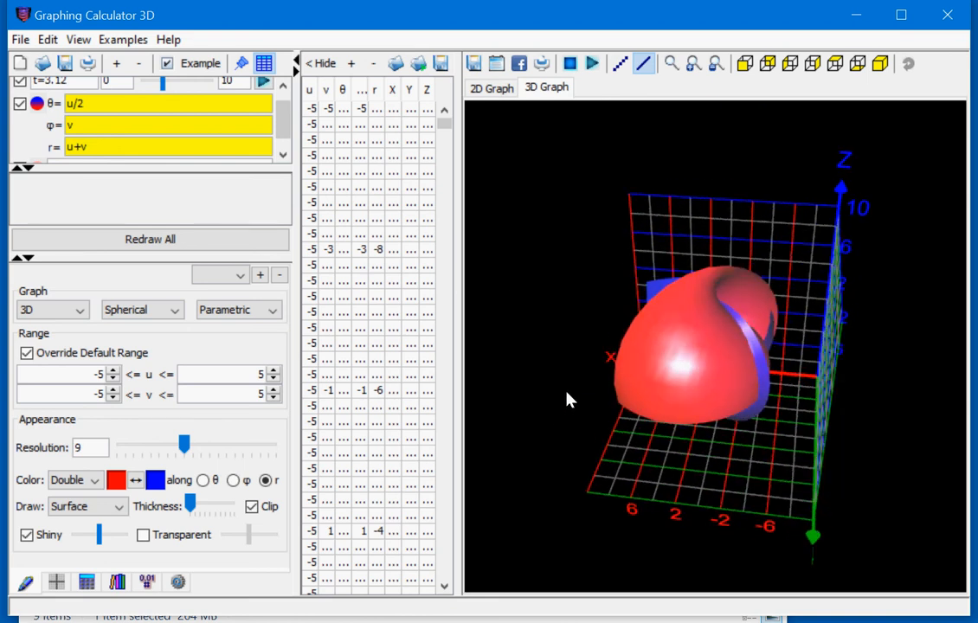
pyautogui.moveTo(484, 194)
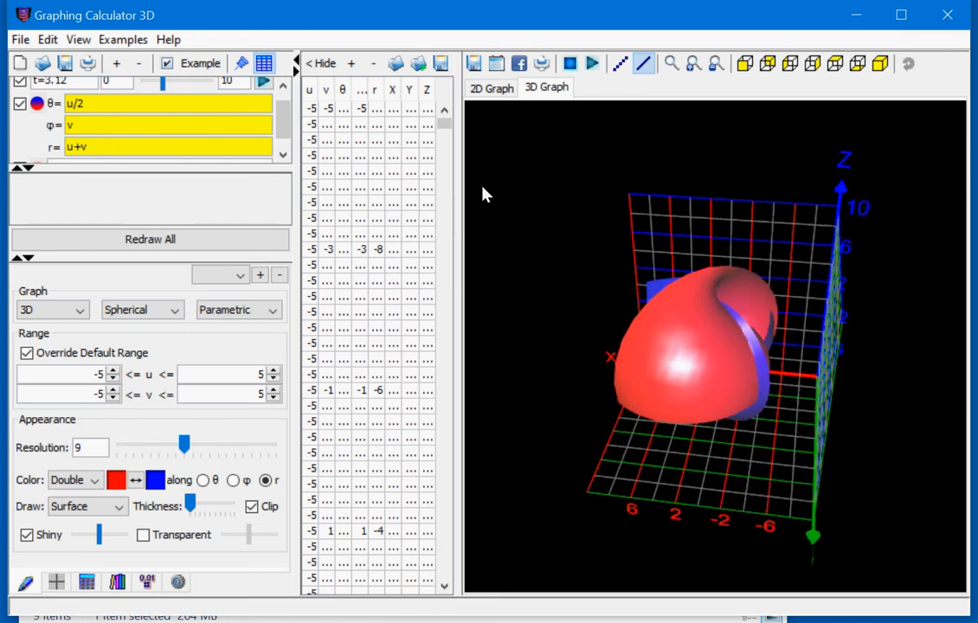